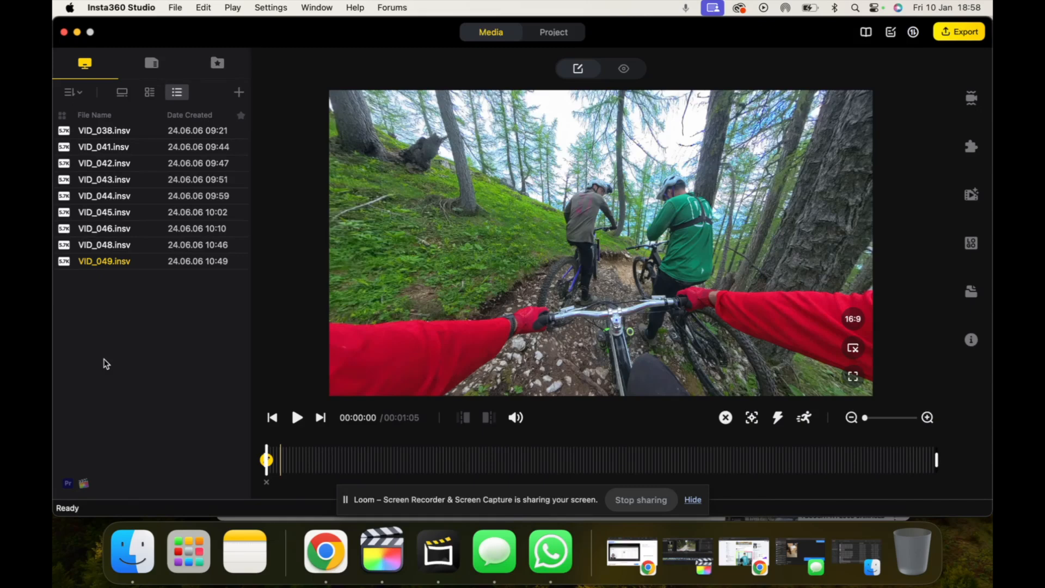
mouse_move(620, 231)
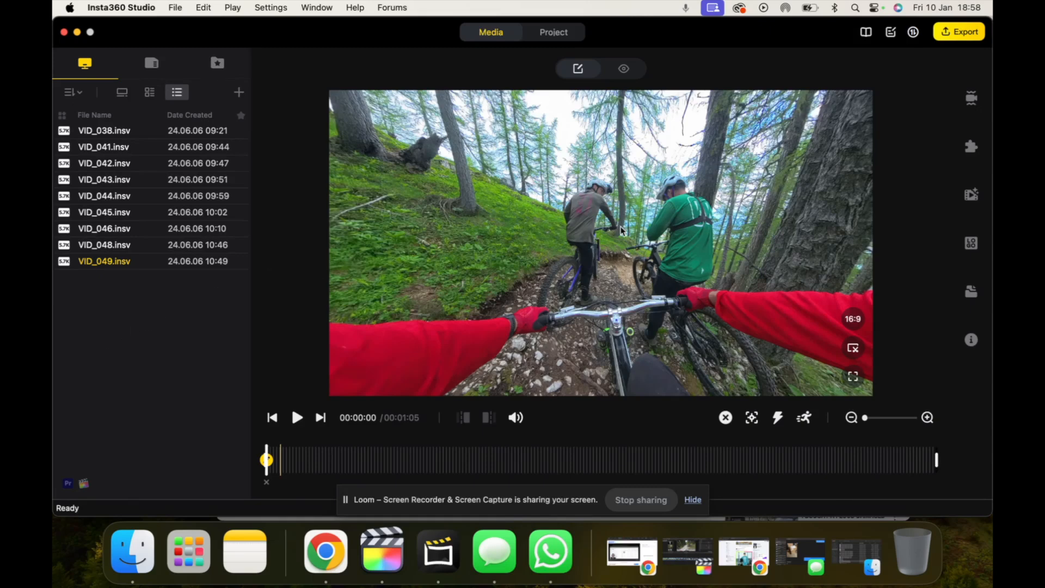
mouse_move(213, 473)
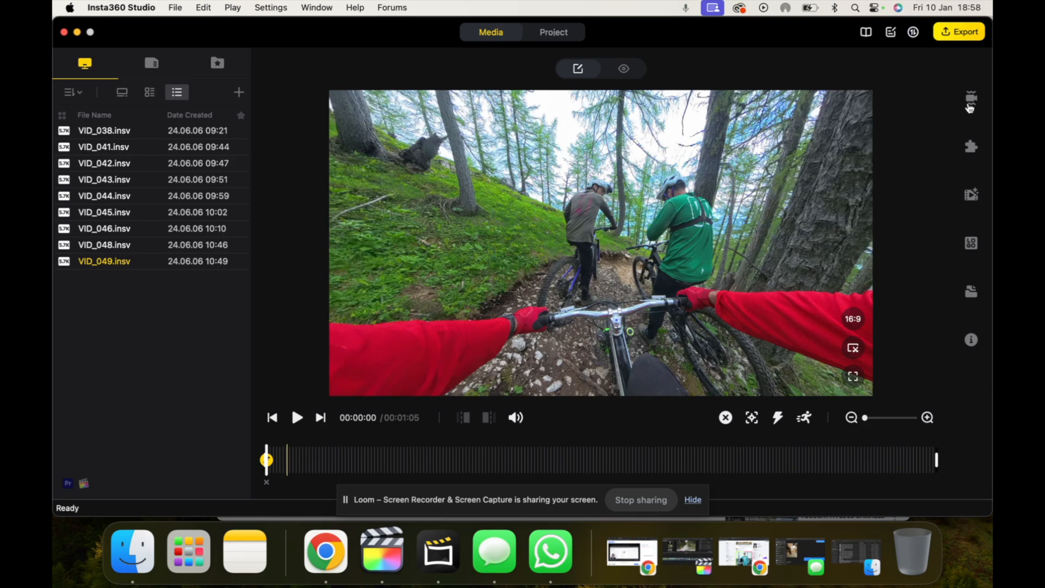
mouse_move(971, 99)
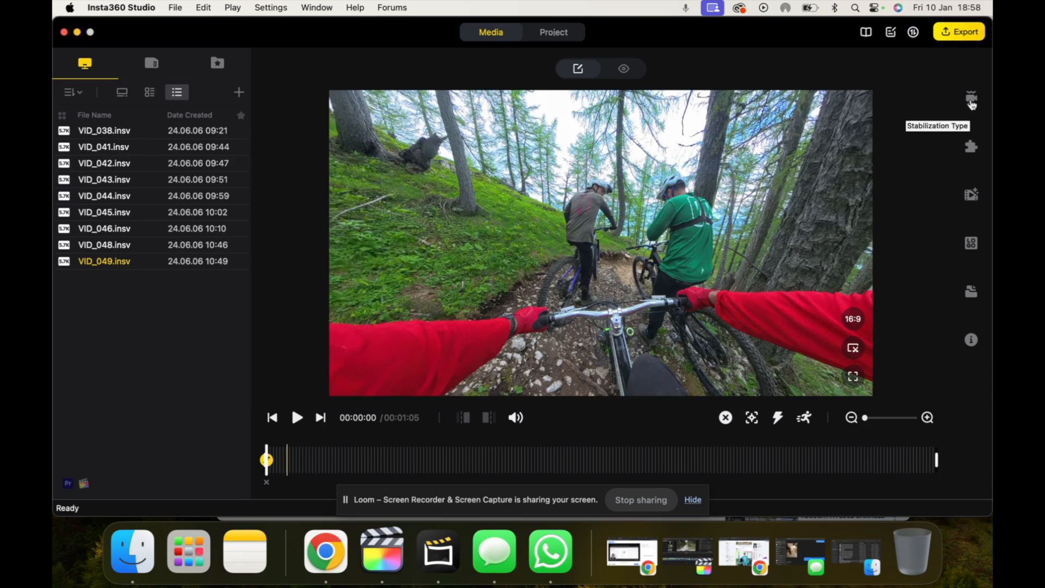
Show the clip's stabilization settings and preview the bike ride with a few play/pause cycles
click(970, 98)
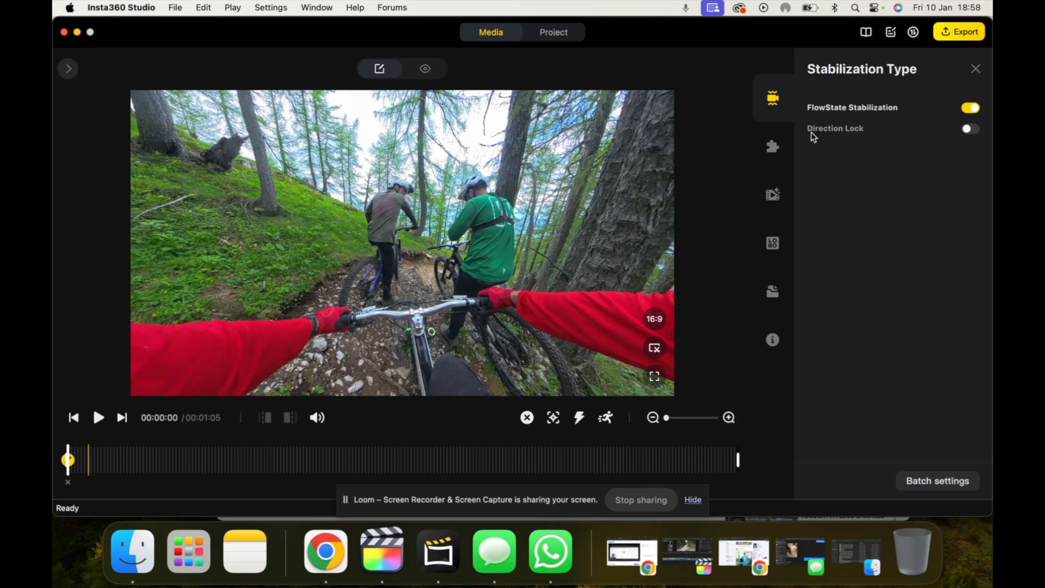
mouse_move(63, 435)
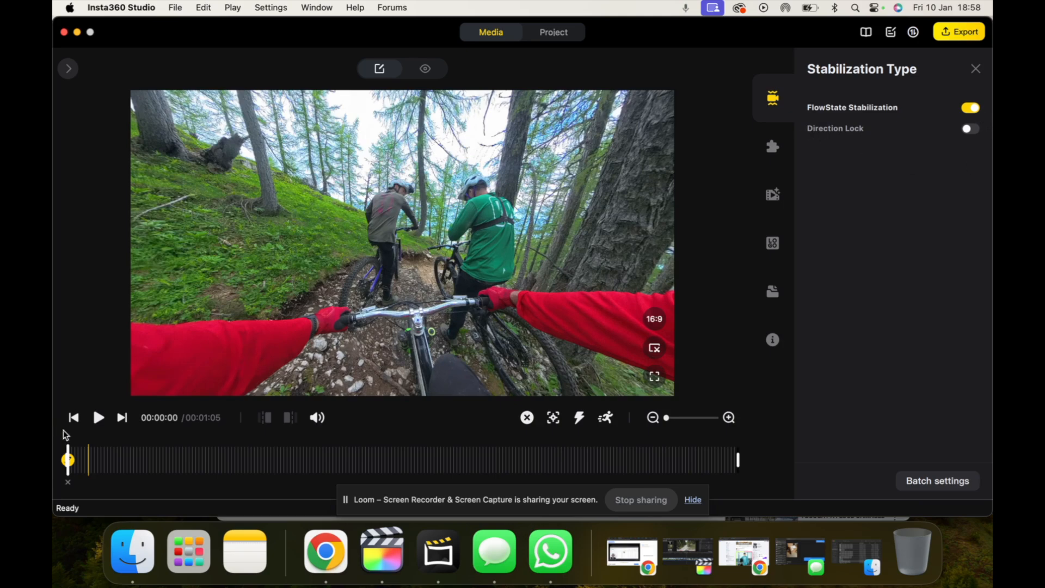
click(98, 418)
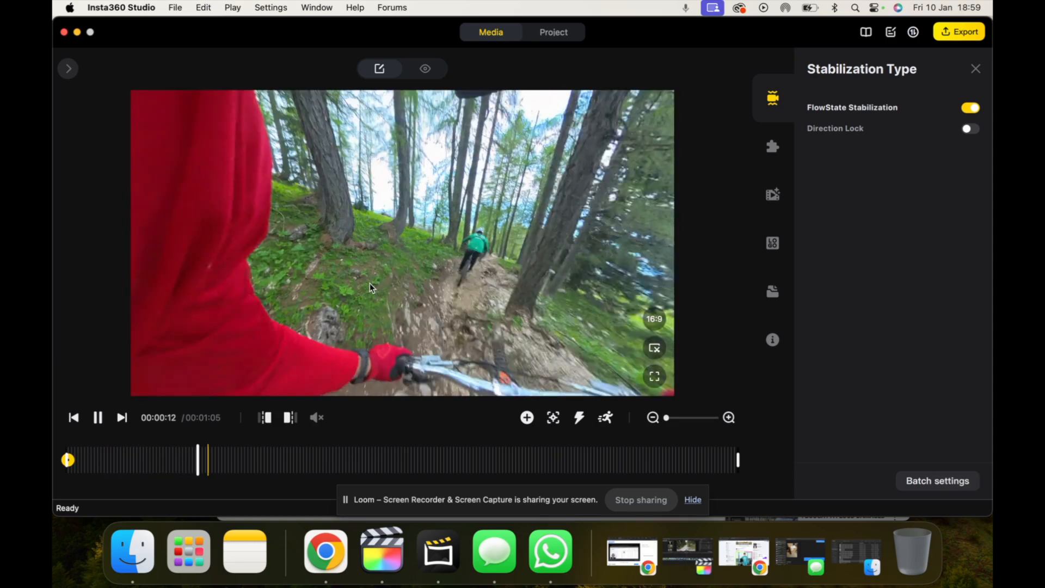
click(98, 418)
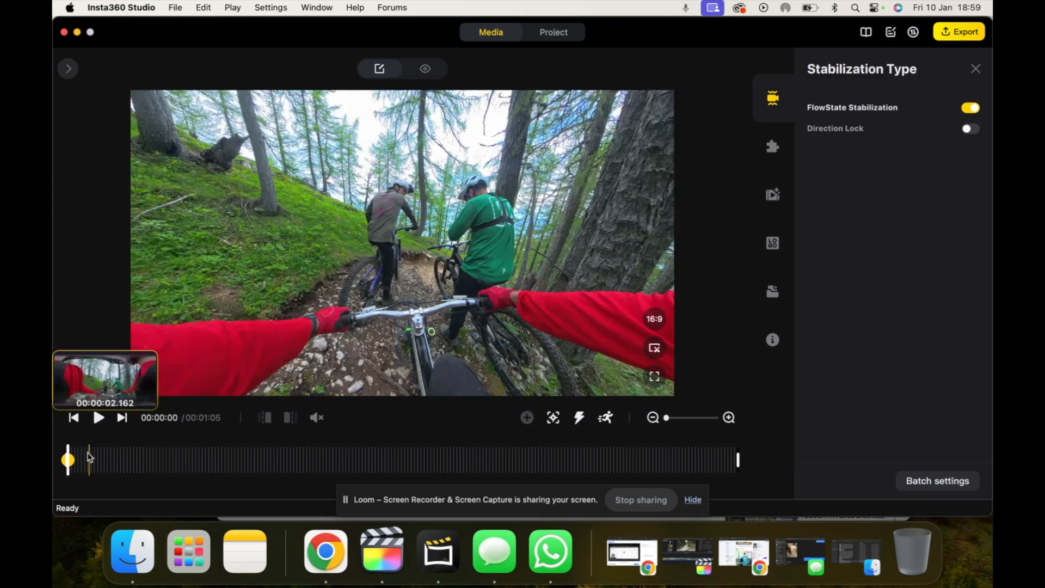
click(99, 418)
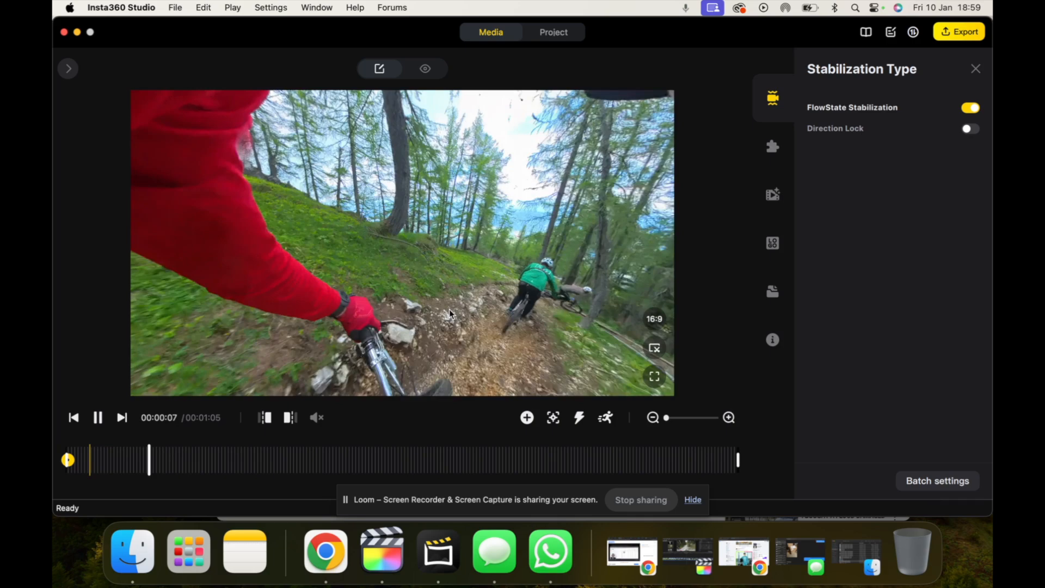
click(98, 418)
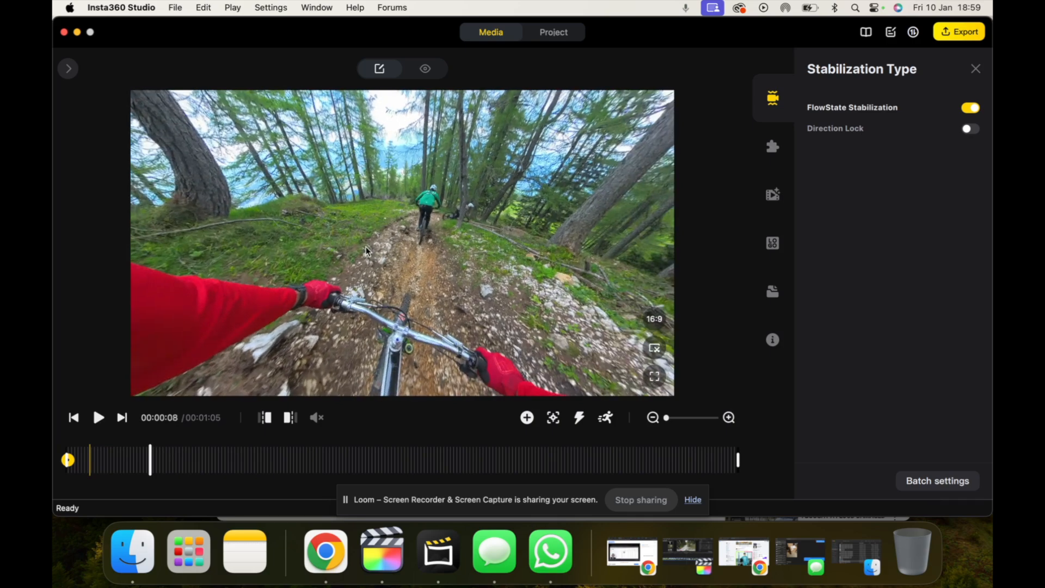
click(98, 418)
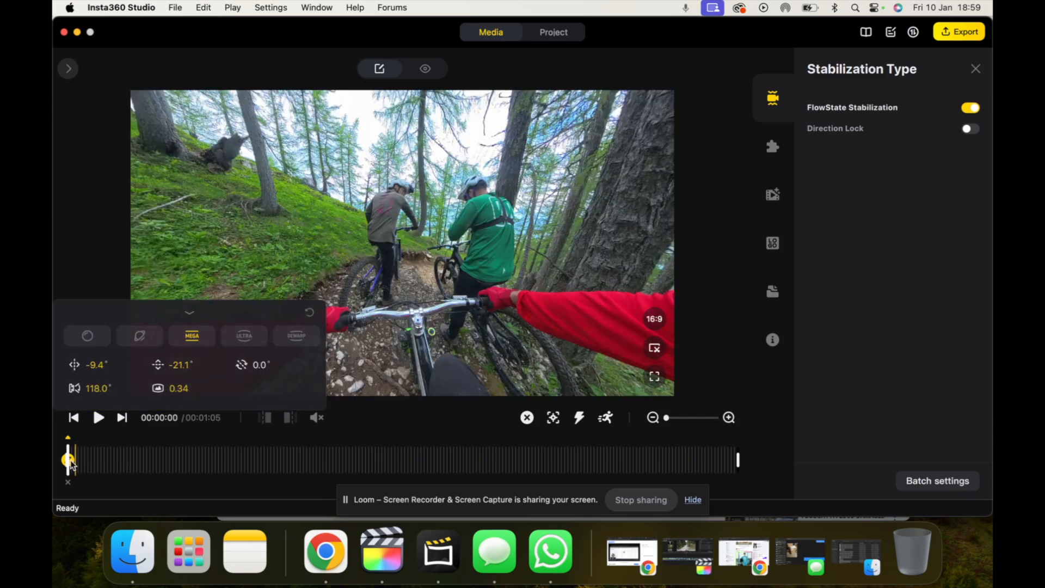
mouse_move(332, 206)
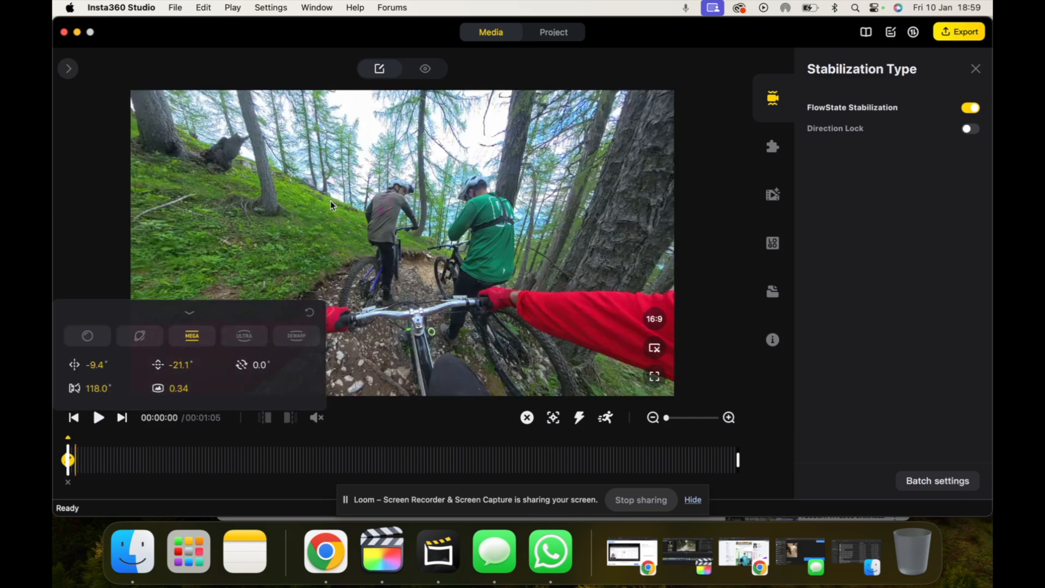
Switch Direction Lock on for clip VID_049 alongside FlowState Stabilization
click(970, 129)
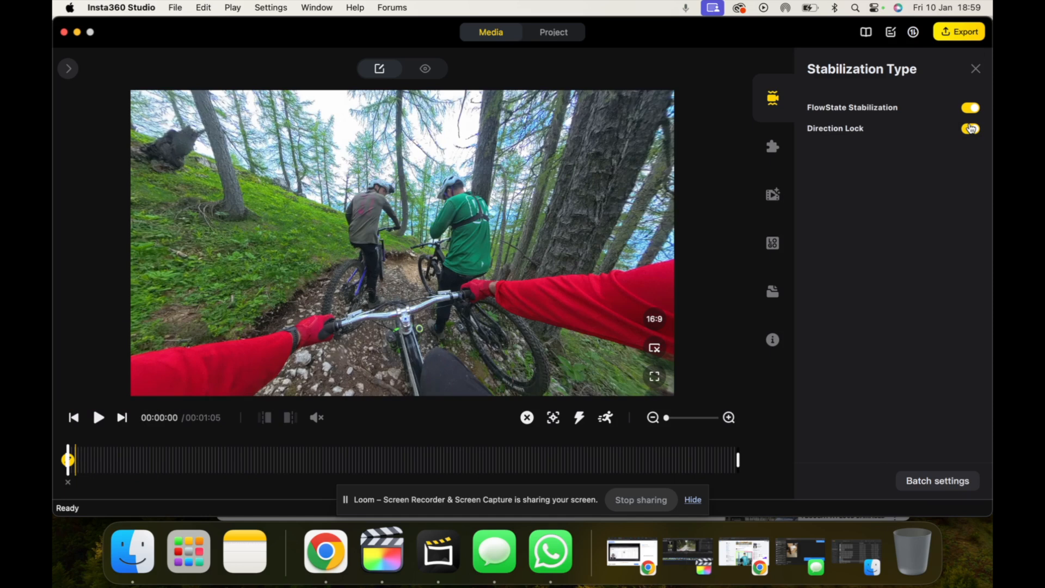
click(970, 128)
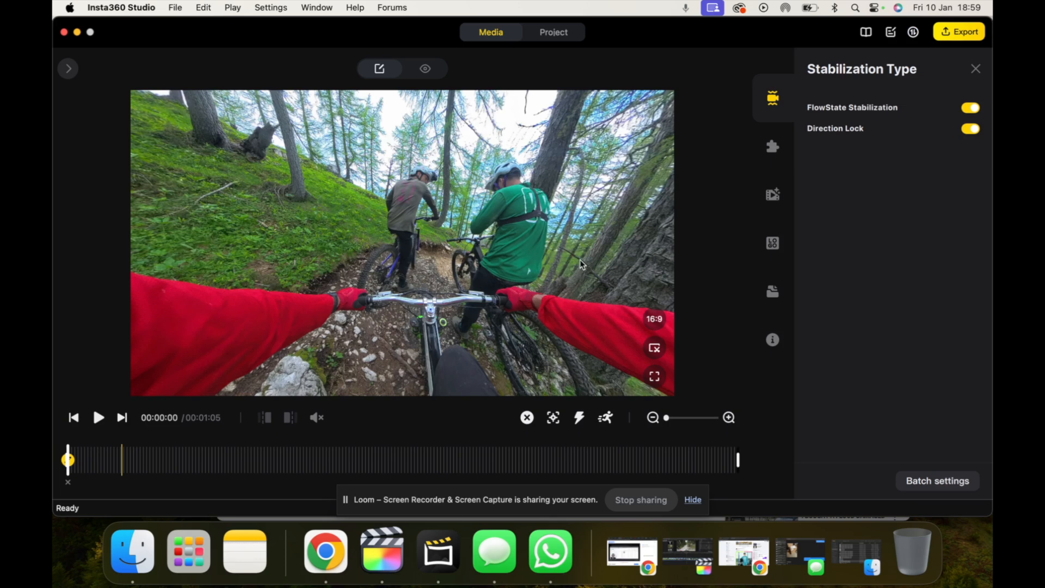
mouse_move(312, 266)
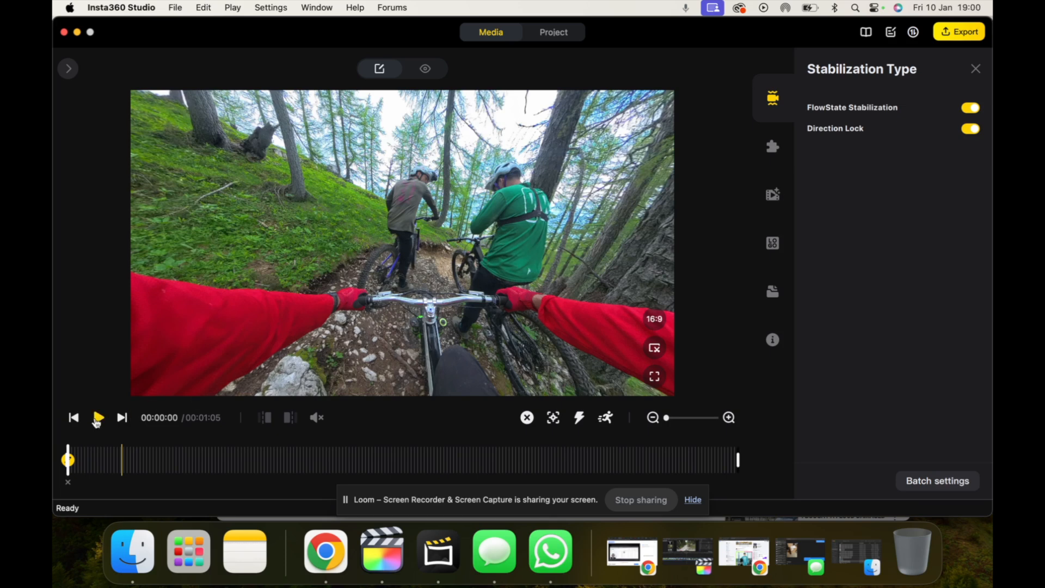
click(98, 417)
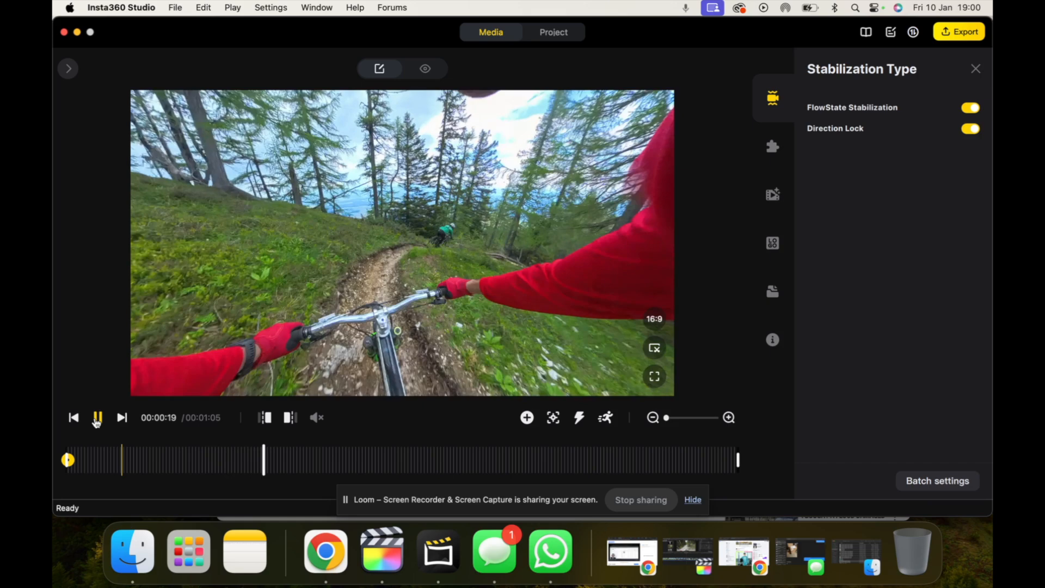
click(98, 418)
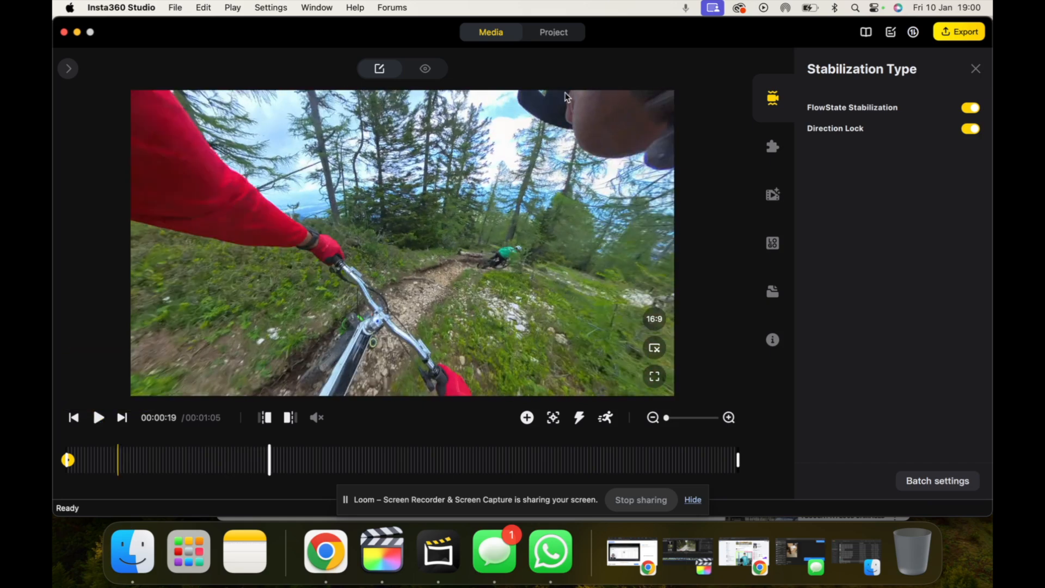
mouse_move(605, 96)
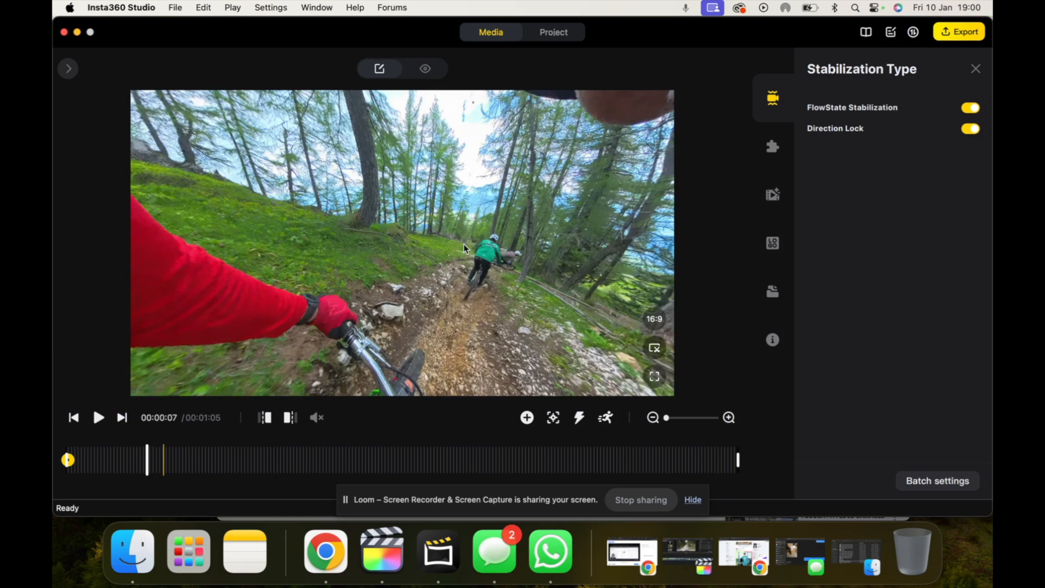
Add a keyframe, advance the clip and re-aim the view toward the rider ahead for another keyframe
click(527, 418)
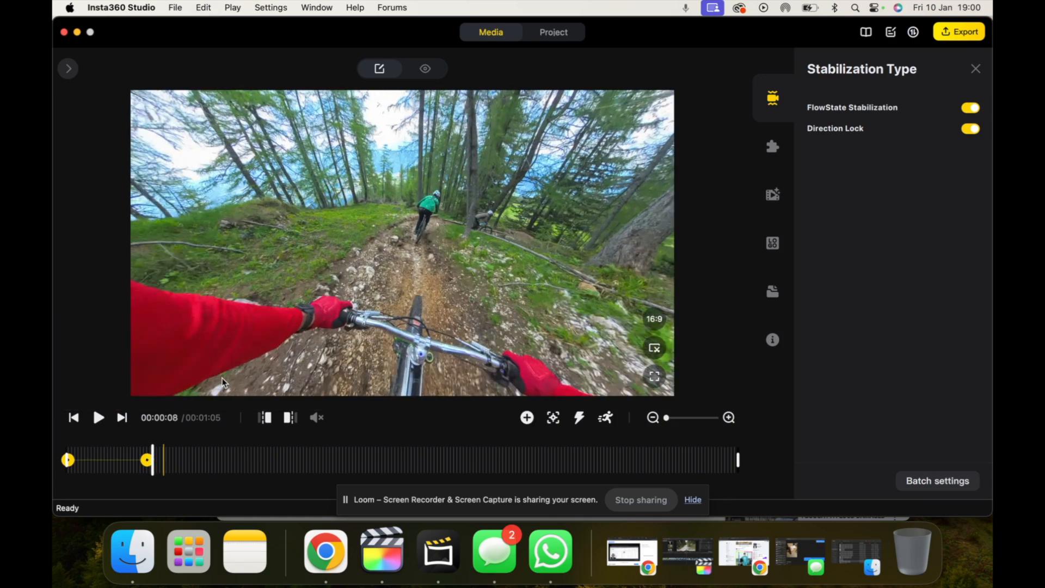
mouse_move(239, 264)
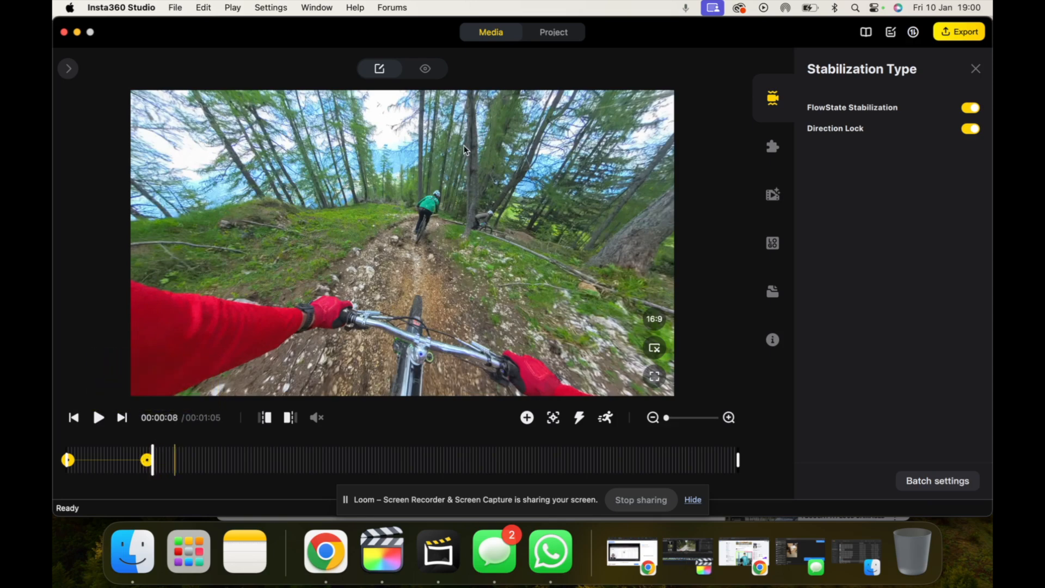
click(98, 418)
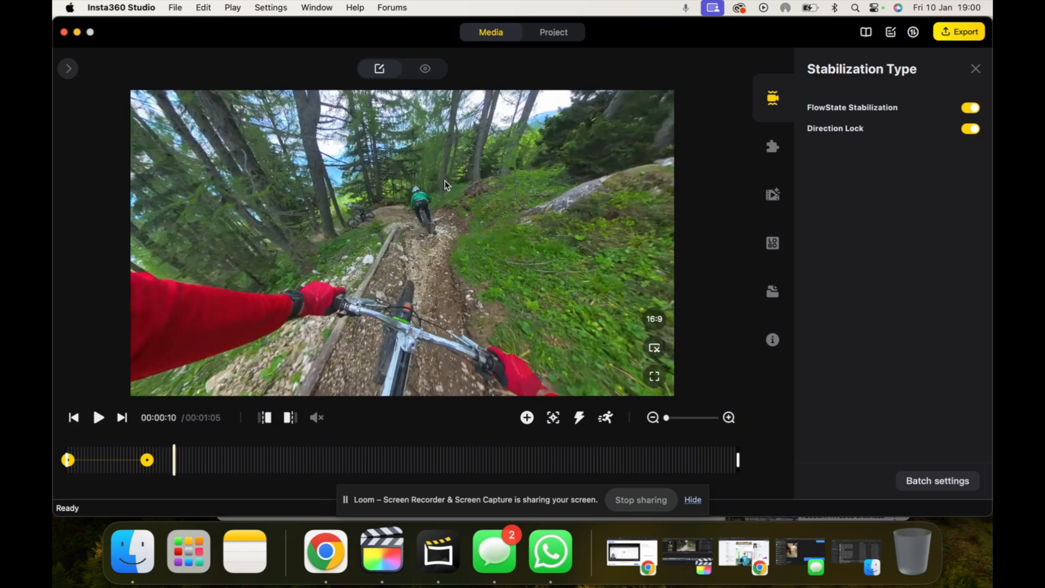
drag(173, 459, 167, 460)
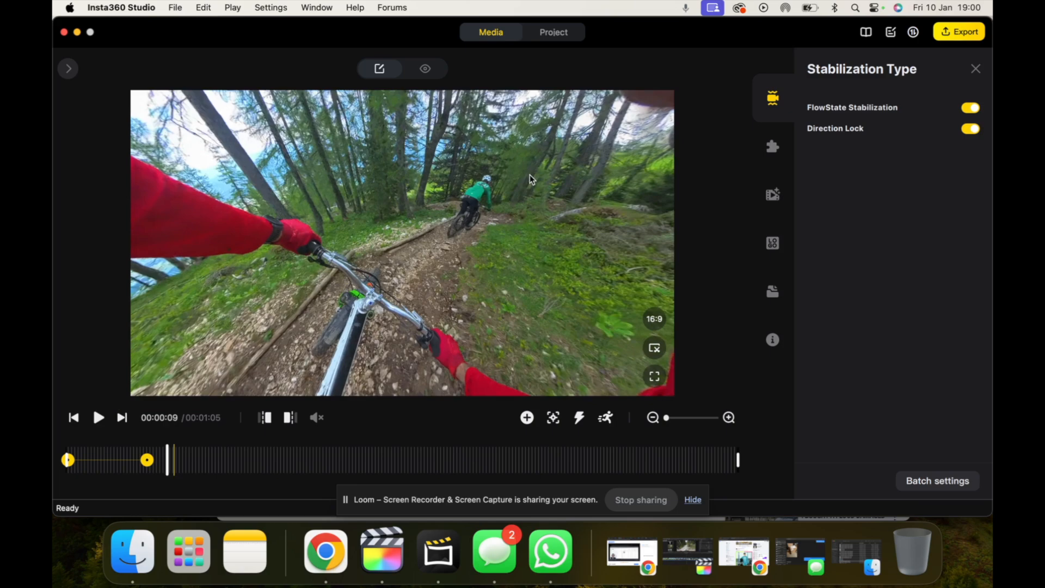
click(98, 418)
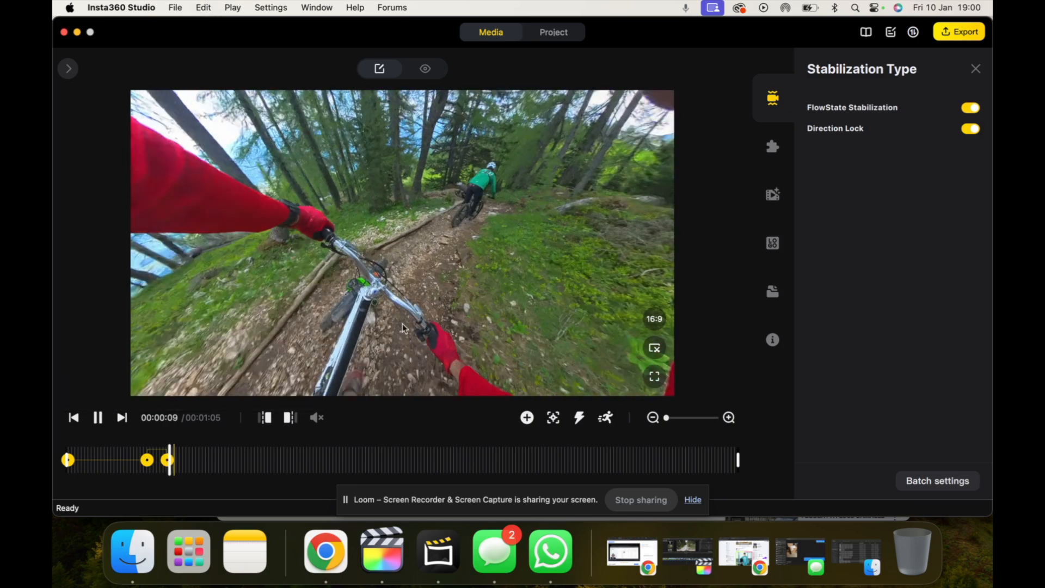
click(98, 418)
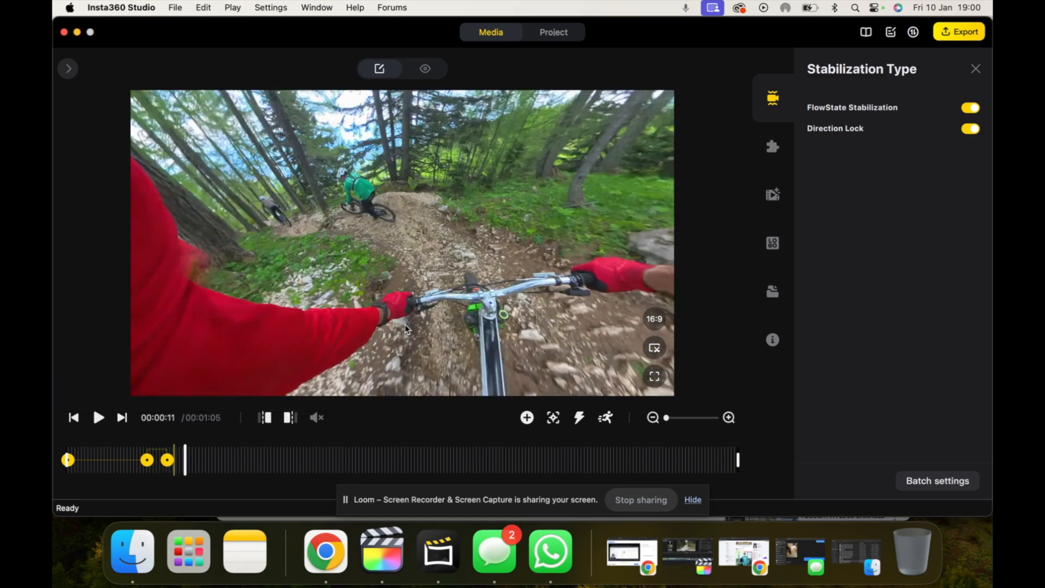
Continue playing and pausing the ride to mark further keyframes across the first 20 seconds
click(98, 418)
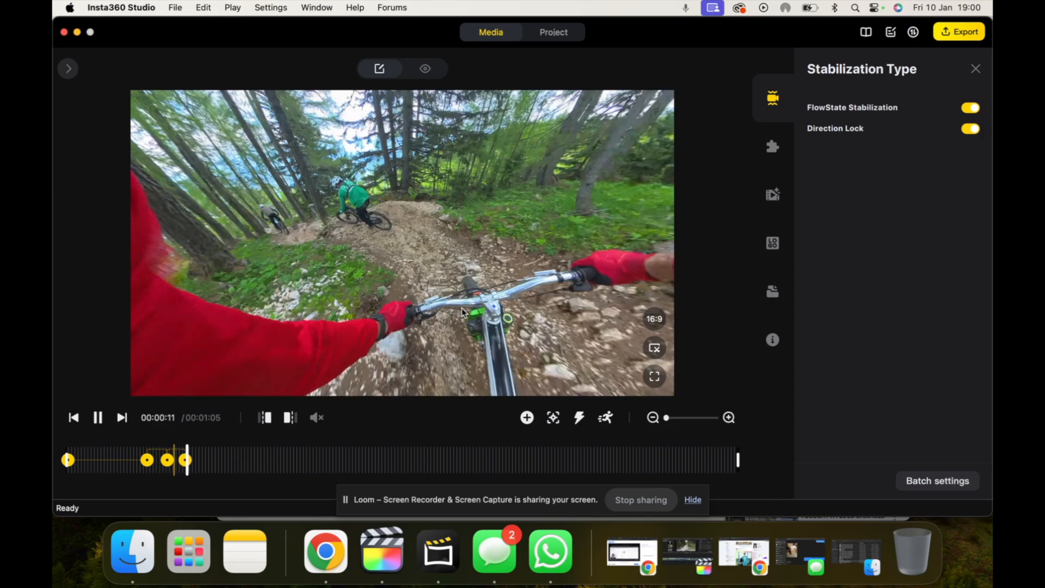
click(98, 418)
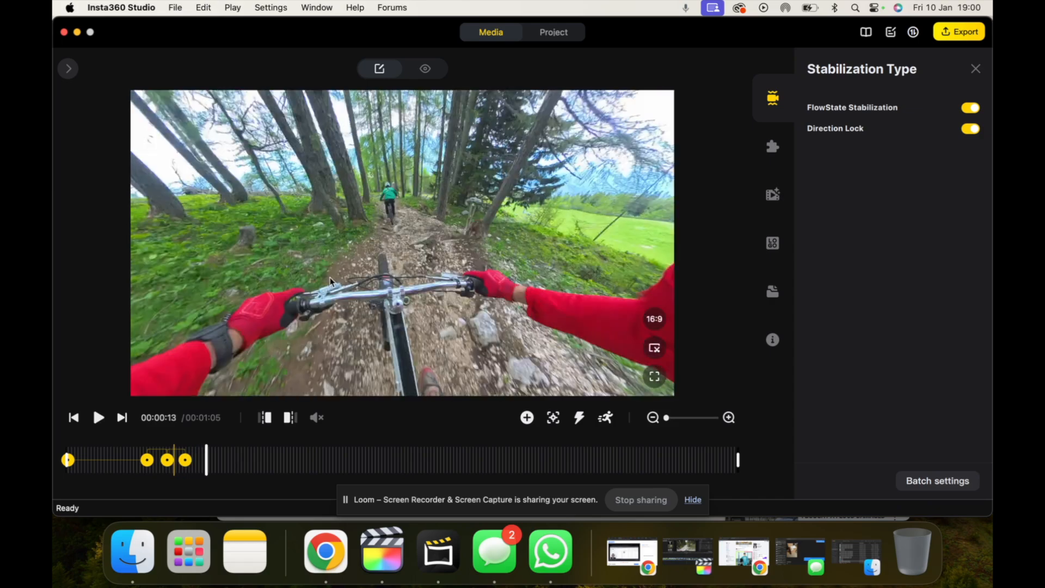
click(98, 418)
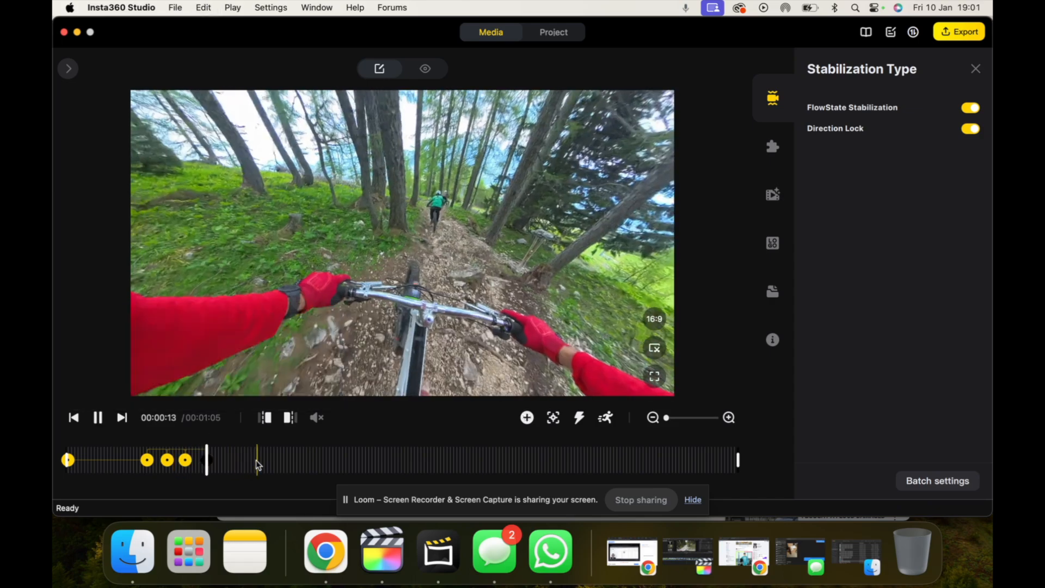
click(98, 417)
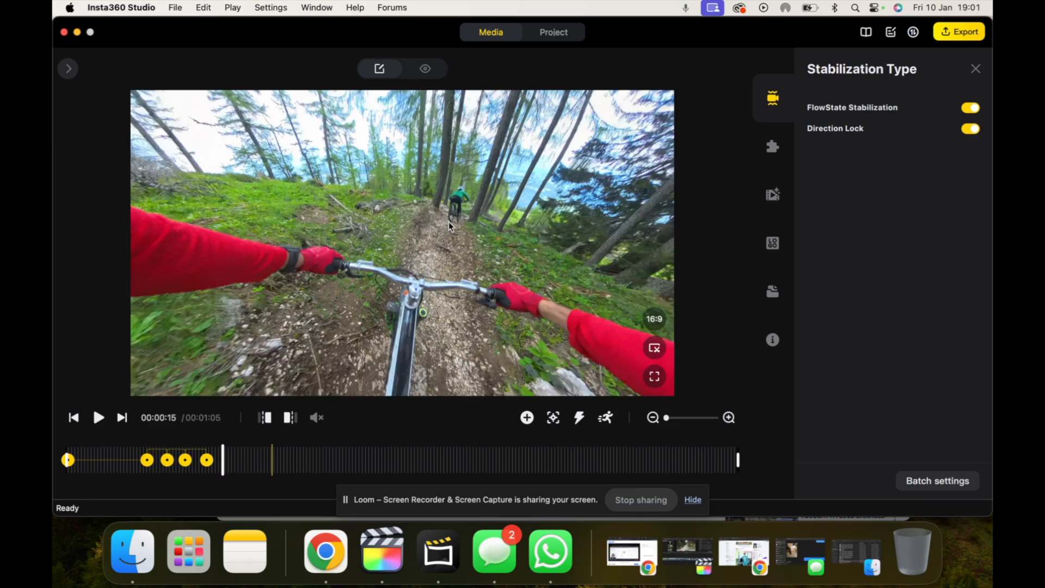
click(98, 418)
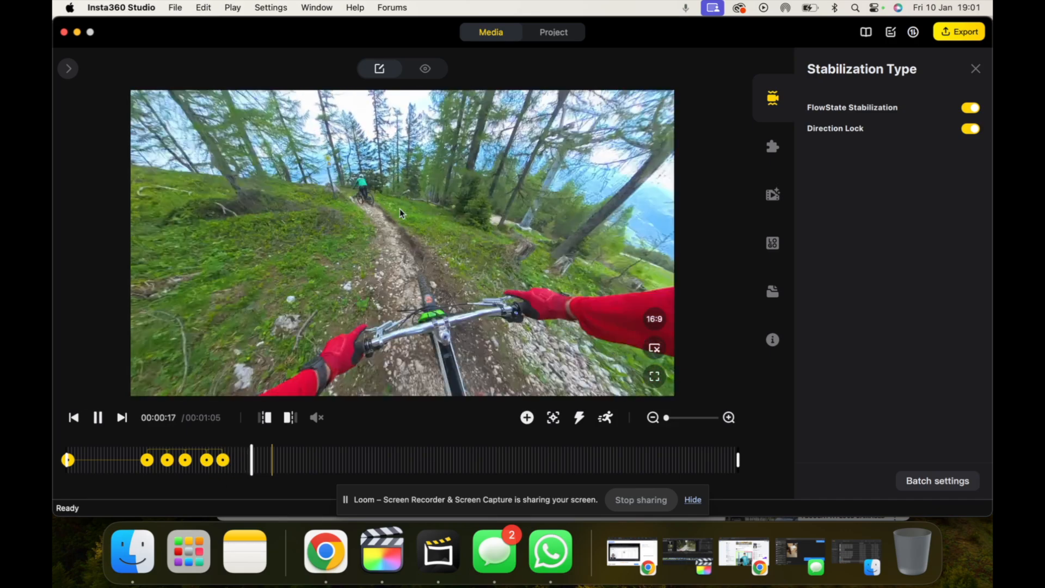
click(98, 418)
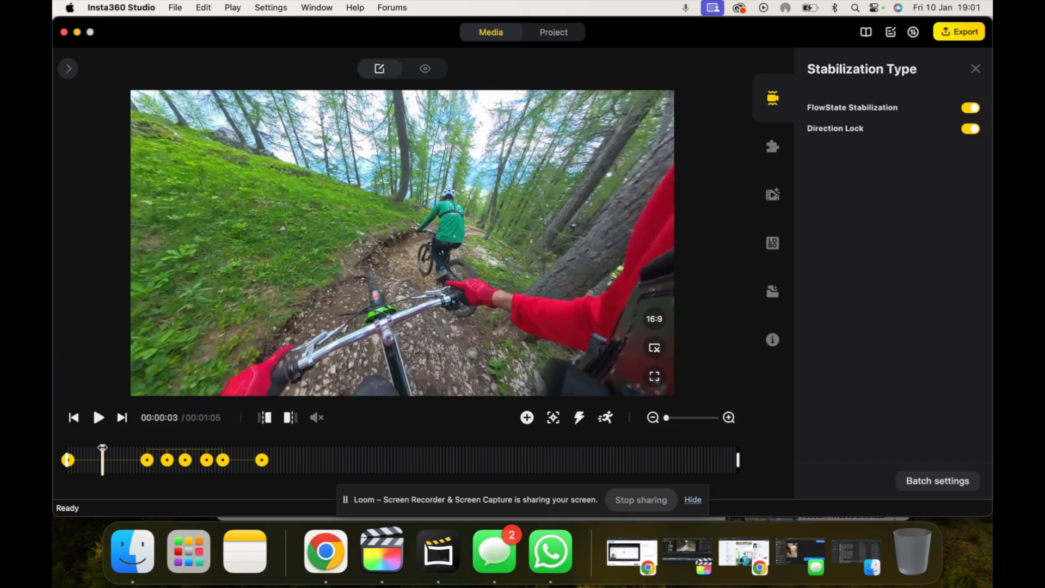
click(98, 418)
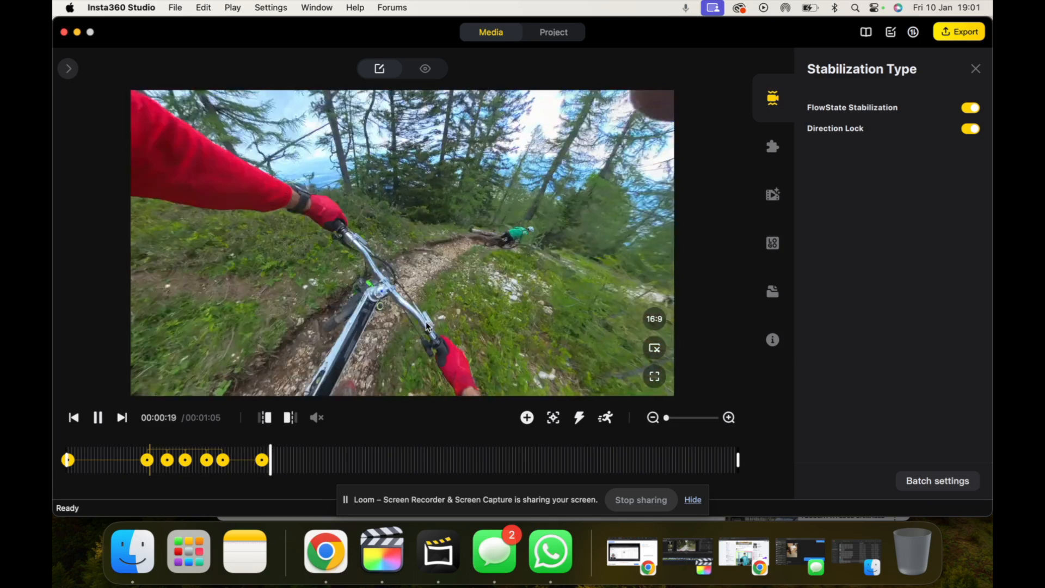
click(98, 418)
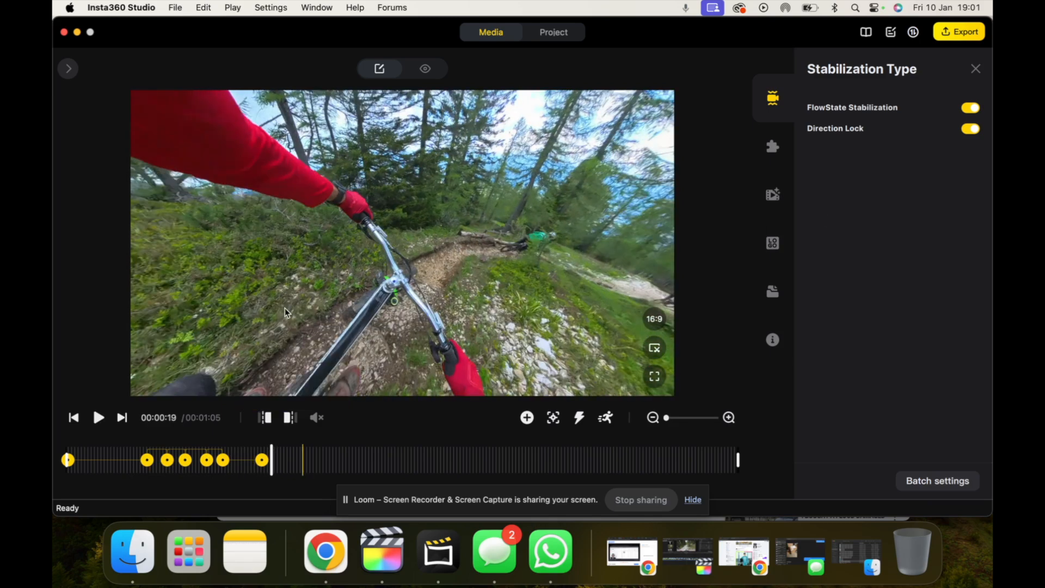
mouse_move(636, 177)
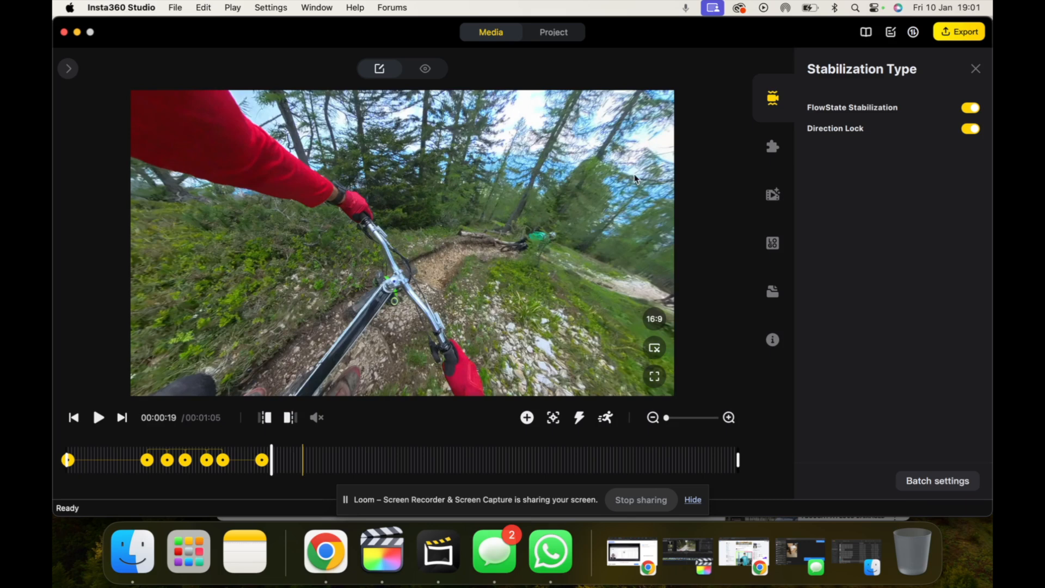
mouse_move(896, 181)
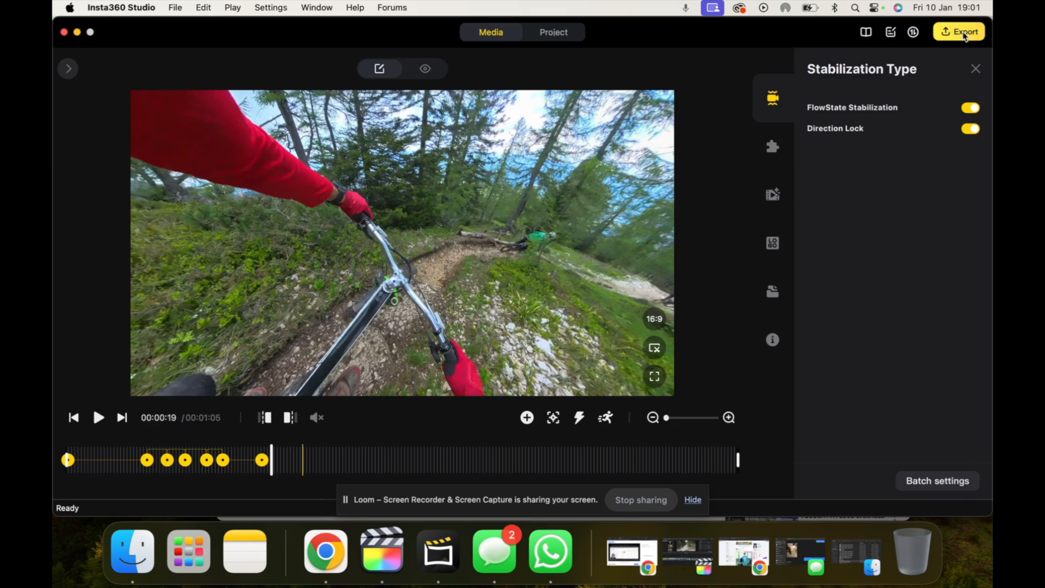
Raise the reframed video export bitrate to 50 Mbps and close Video Export Settings
click(957, 30)
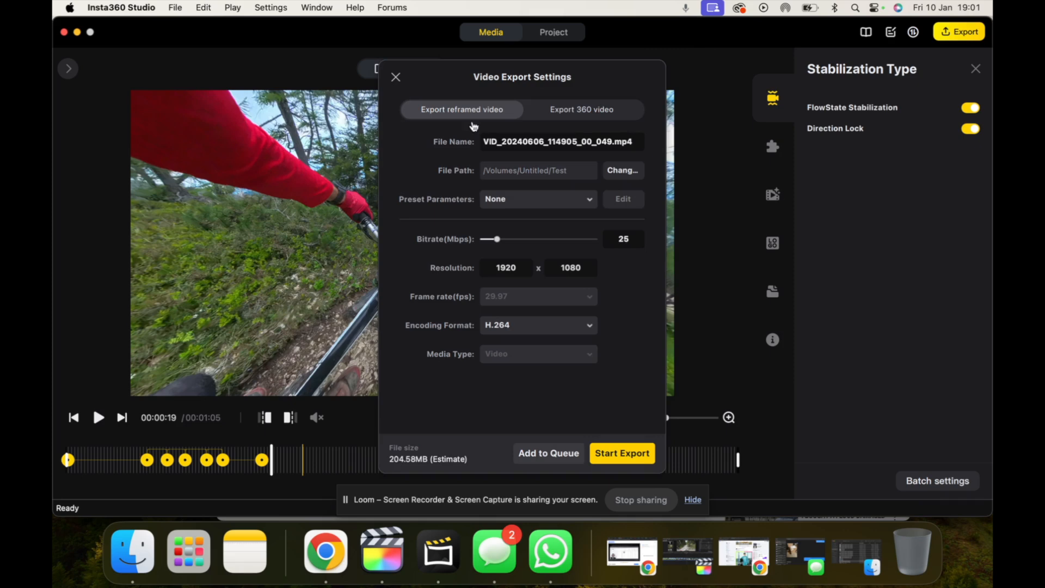
mouse_move(500, 260)
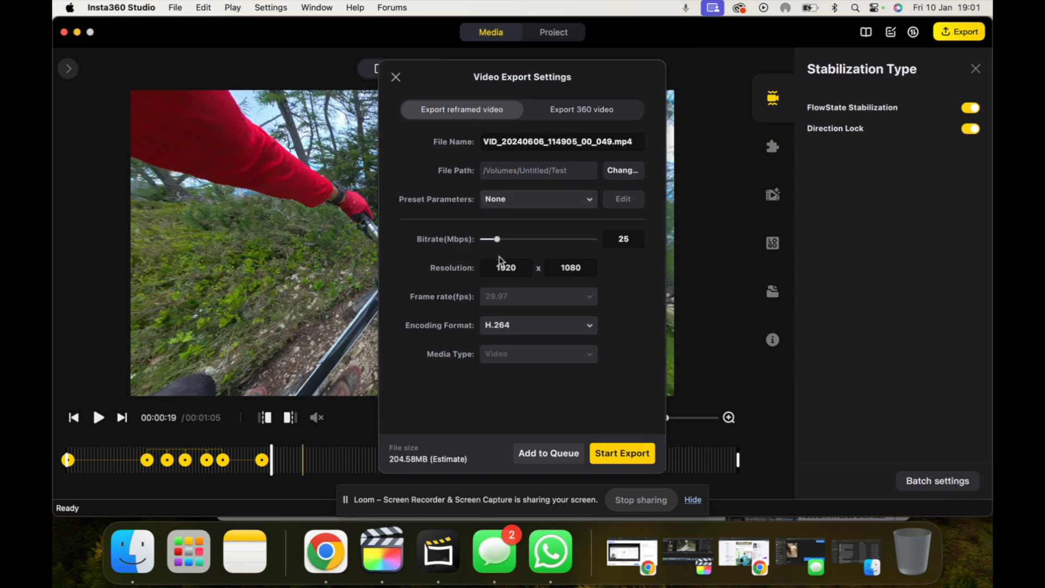
drag(492, 238, 508, 239)
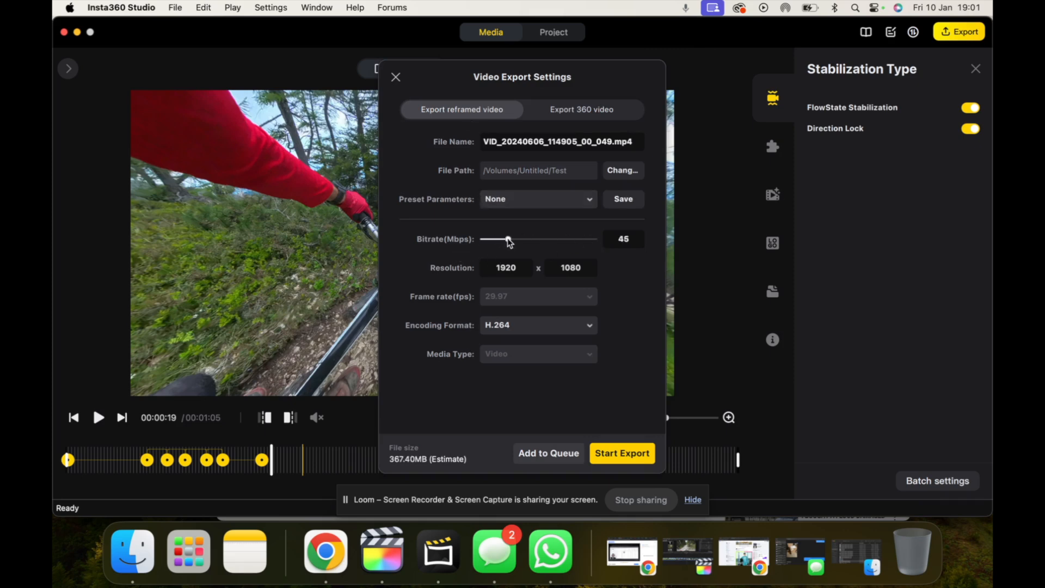
drag(506, 240, 511, 239)
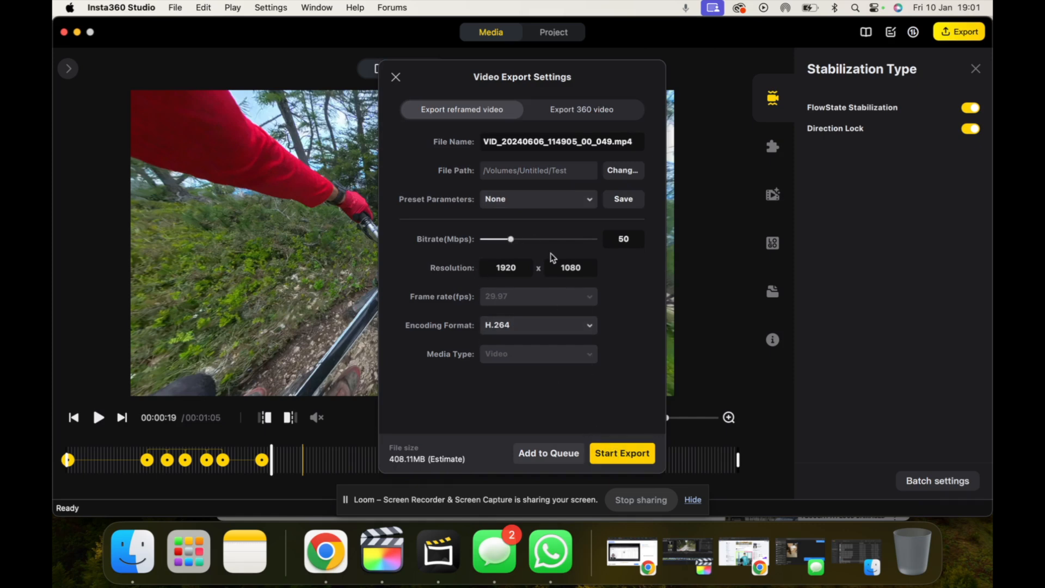
click(396, 76)
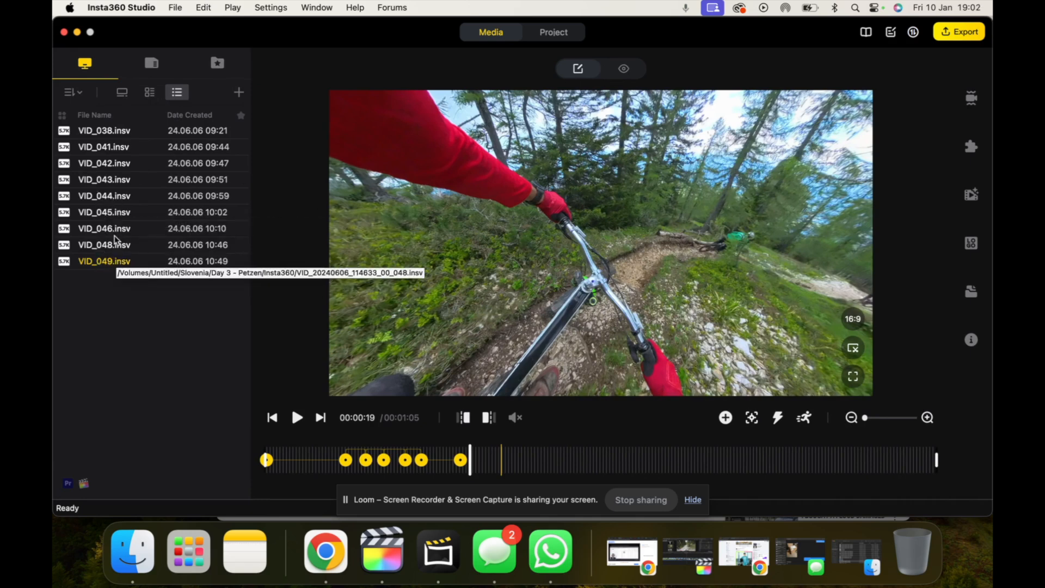
Select VID_048 with VID_049 and start a batch export of both clips
click(103, 262)
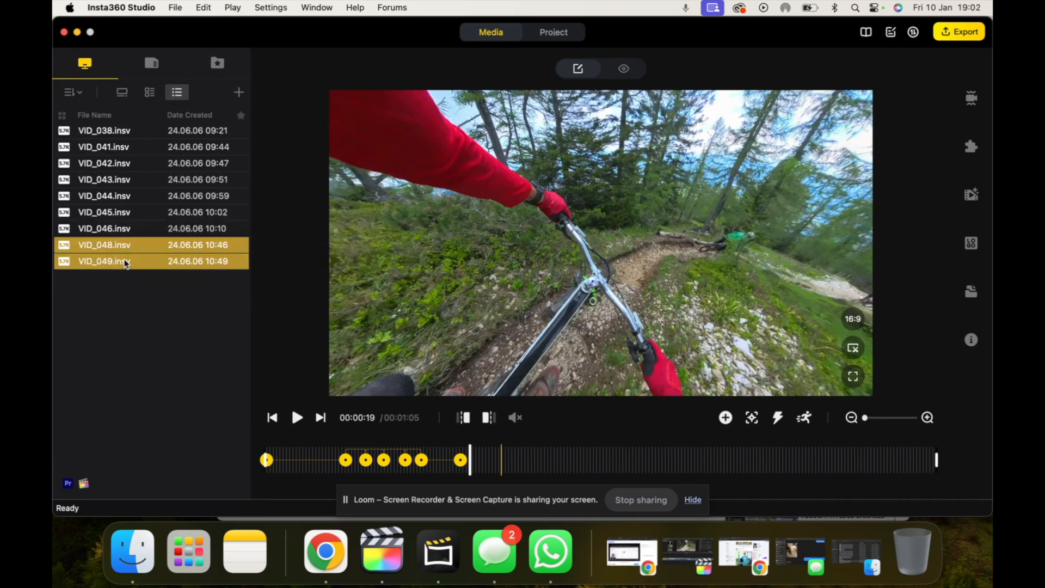
right_click(122, 261)
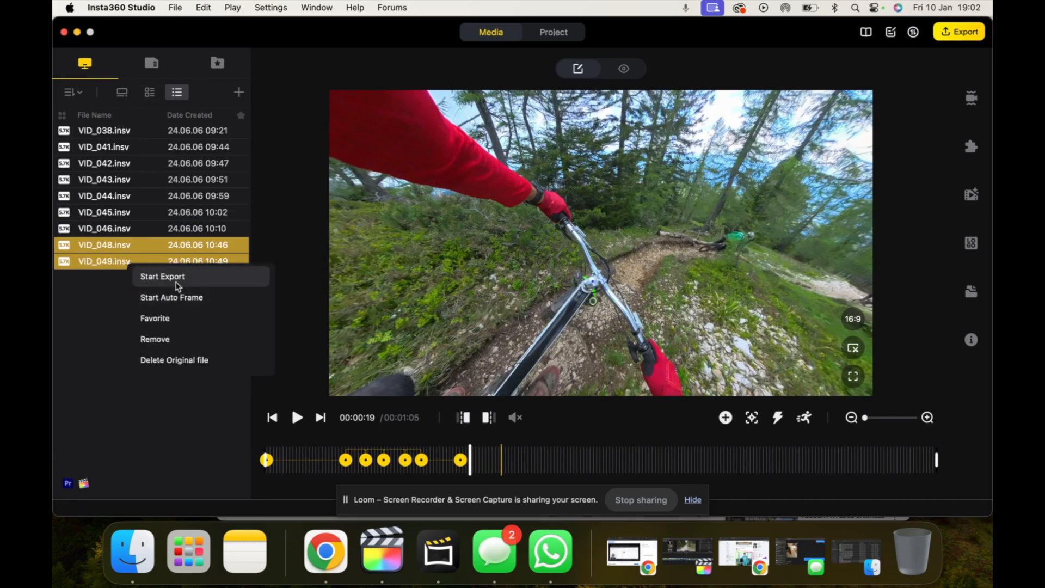
click(162, 277)
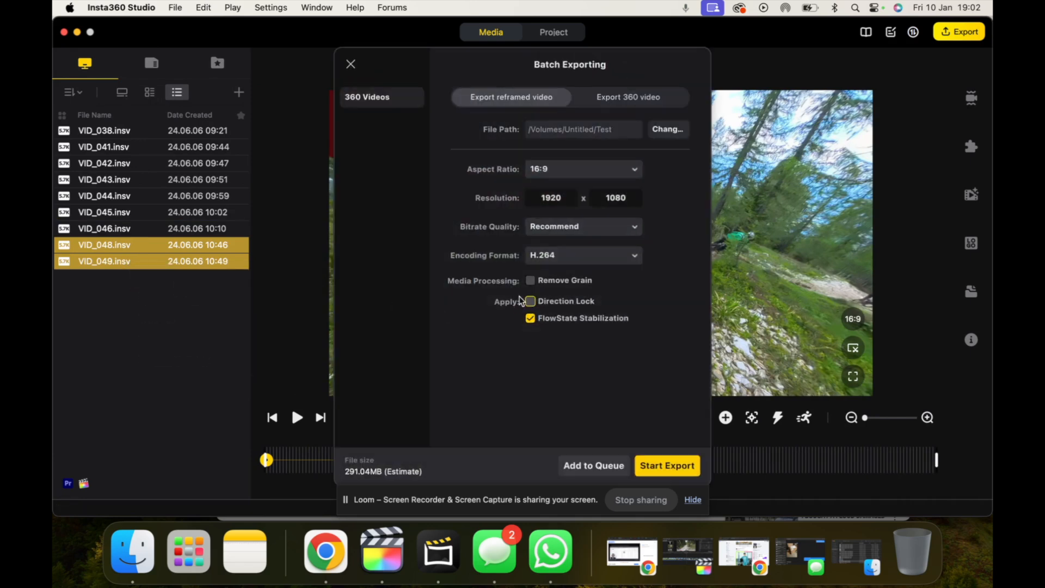
Enable Direction Lock for the batch and set Bitrate Quality to Custom at 50 Mbps
click(530, 301)
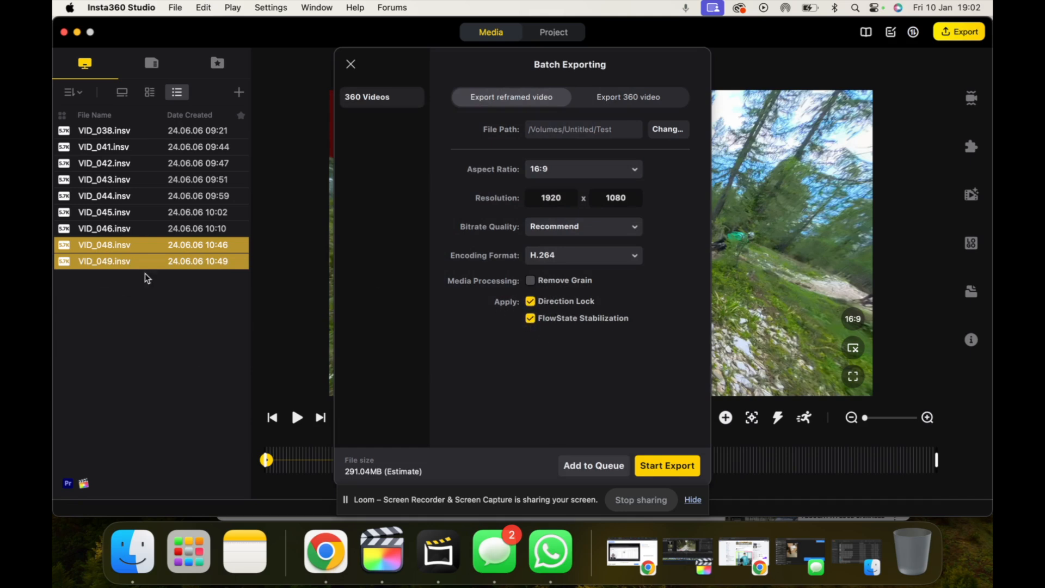
mouse_move(469, 252)
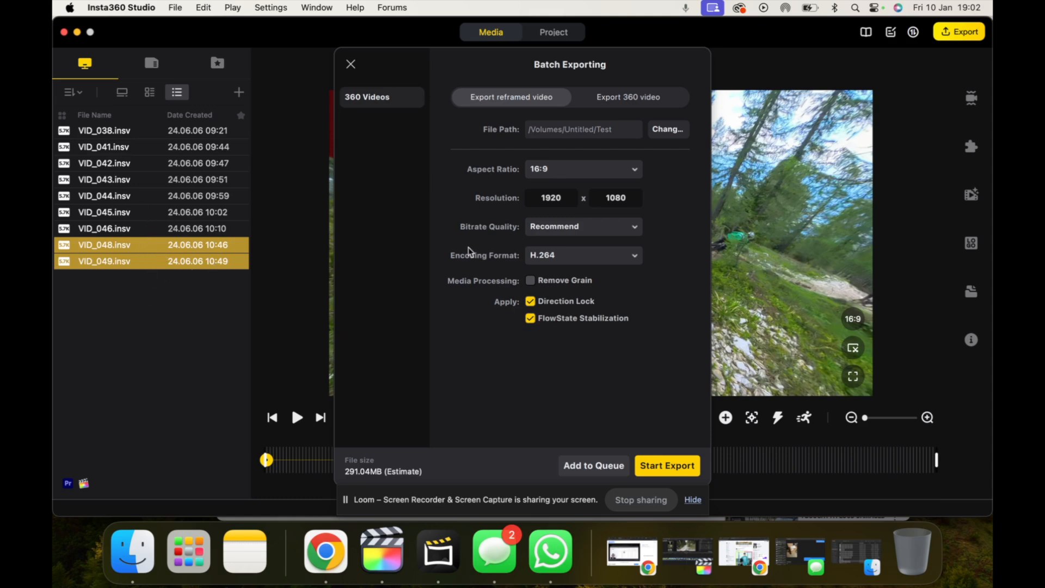
click(584, 226)
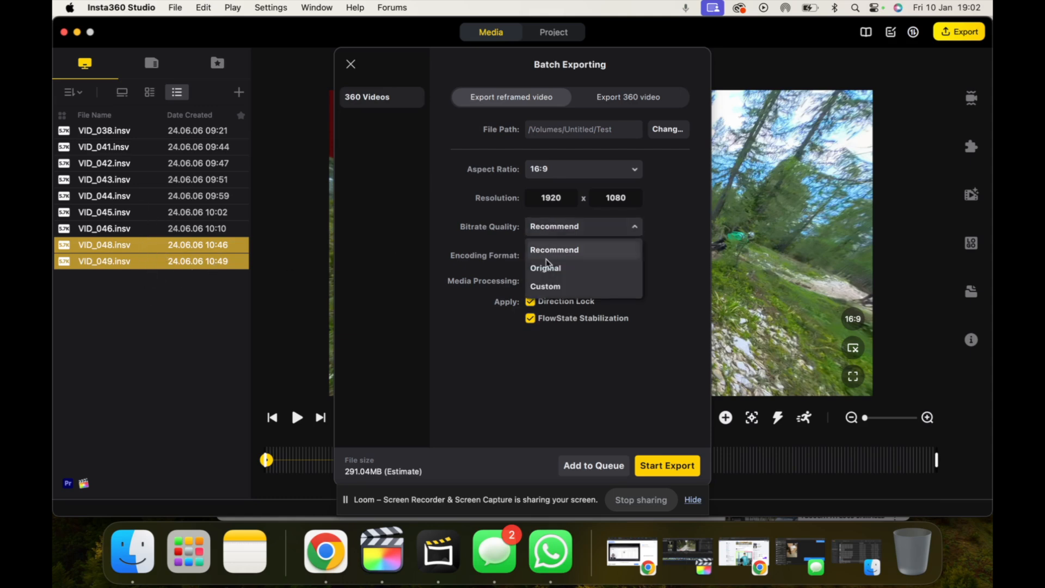
click(545, 287)
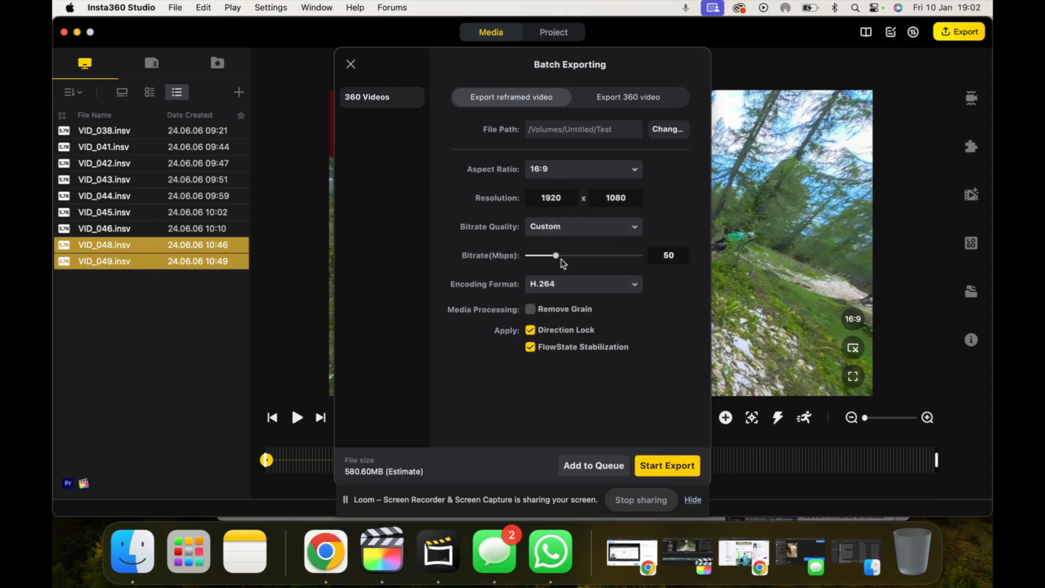
drag(557, 255, 559, 255)
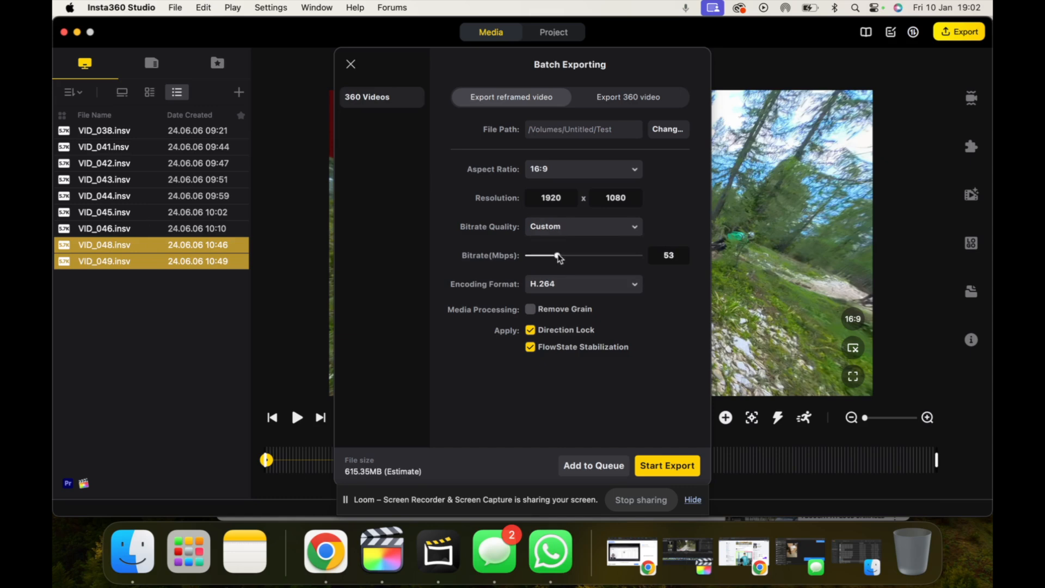
drag(558, 255, 547, 255)
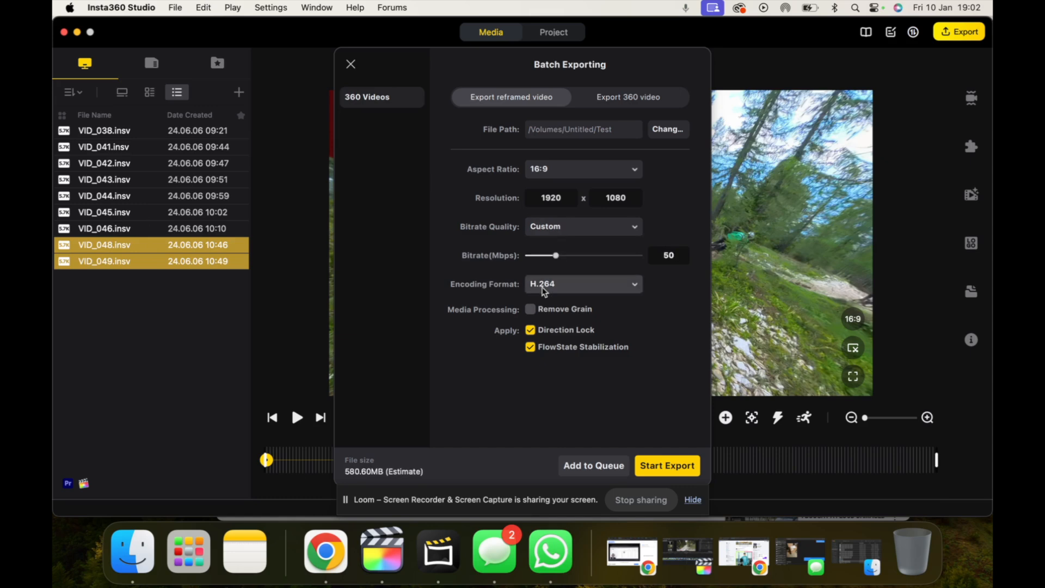